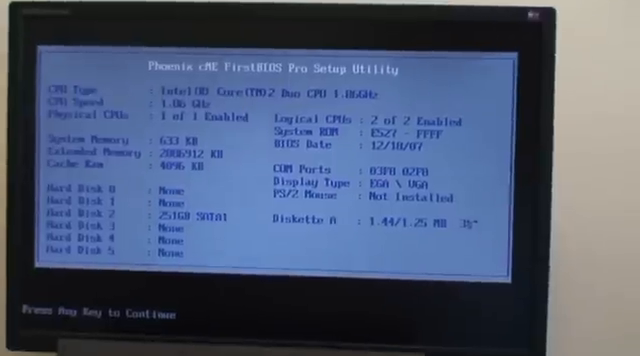
Dismiss the Phoenix BIOS hardware summary so the machine boots into CentOS.
key(enter)
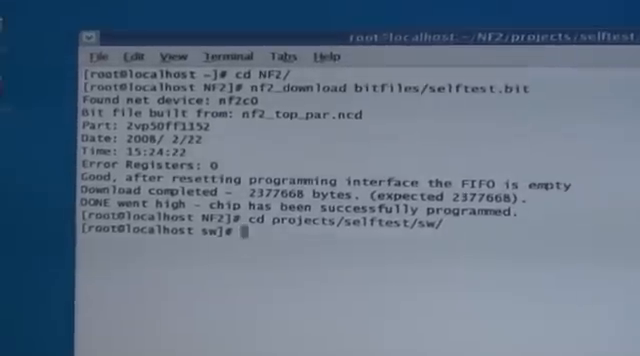
Type './selftest -c' in the selftest software folder to launch the selftest.
text(./selftest -c)
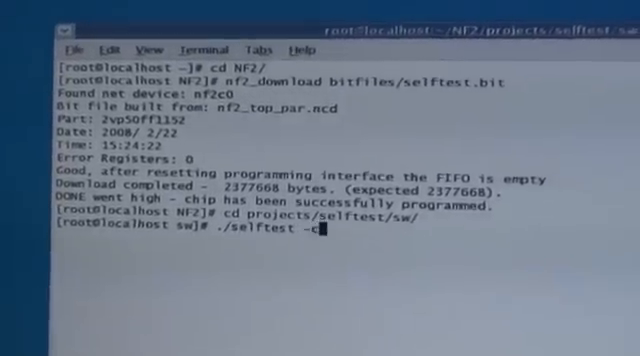